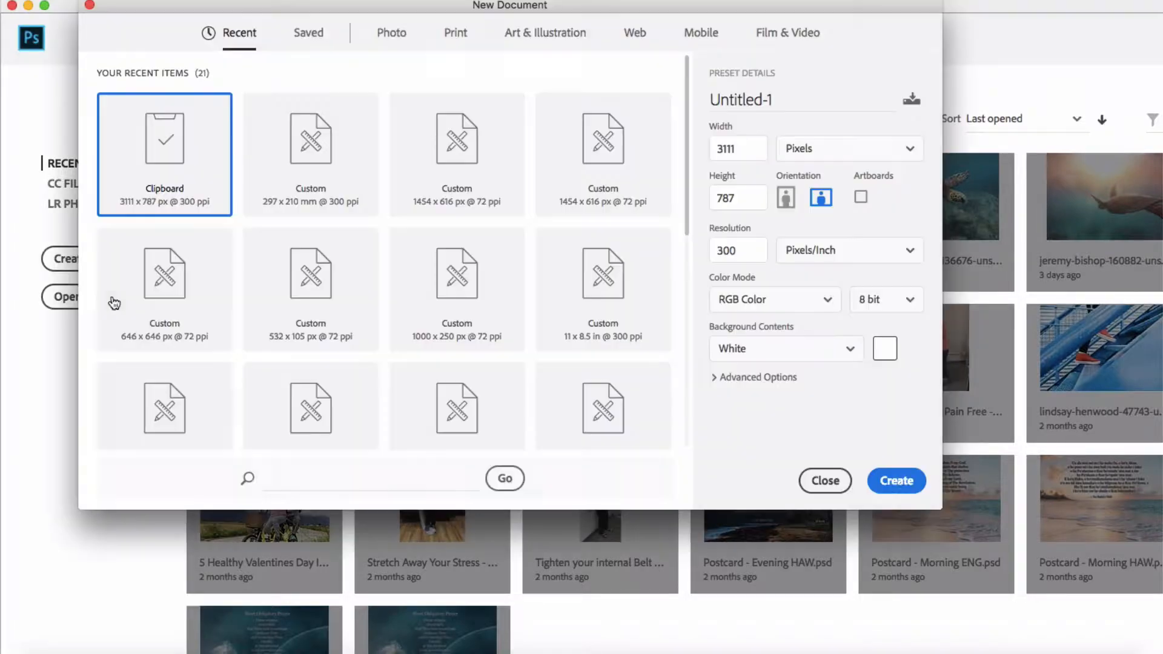
- Dismiss the New Document dialog and create a new document from the start screen
click(895, 481)
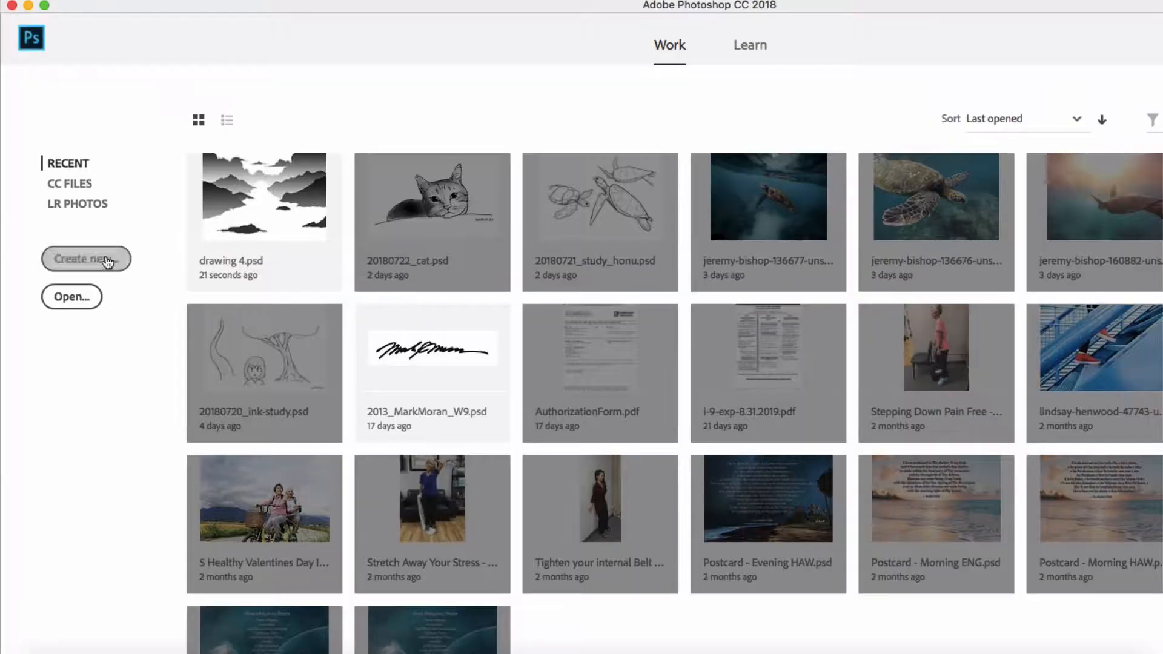
click(86, 258)
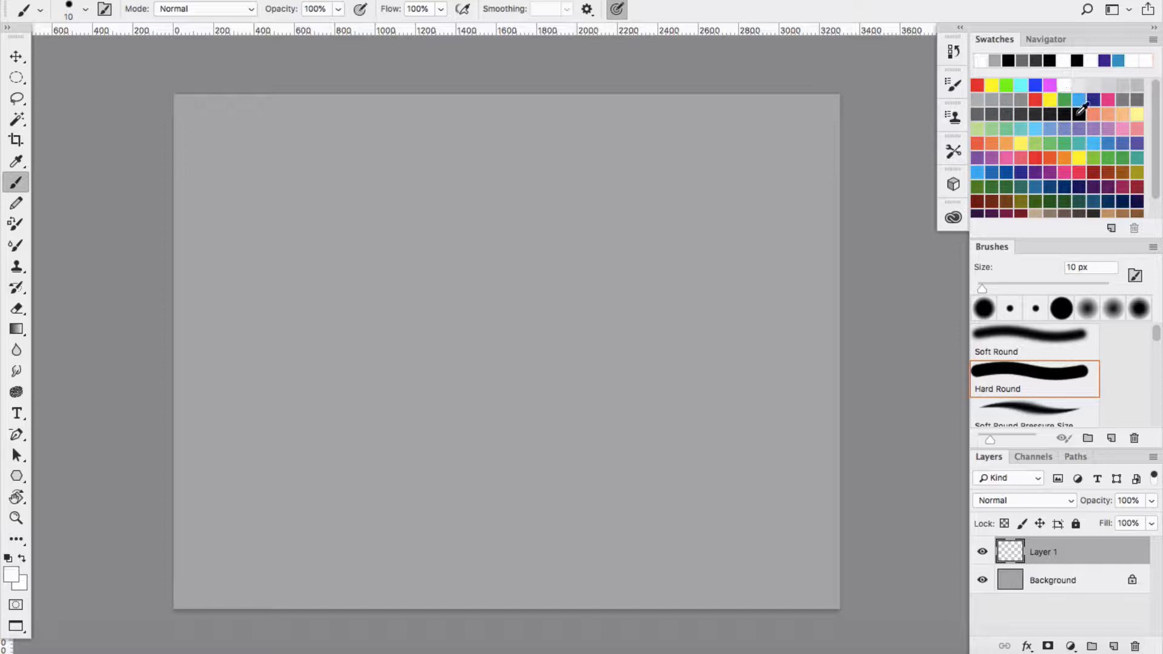
- Browse the brush presets and lay down test marks on the canvas
click(953, 84)
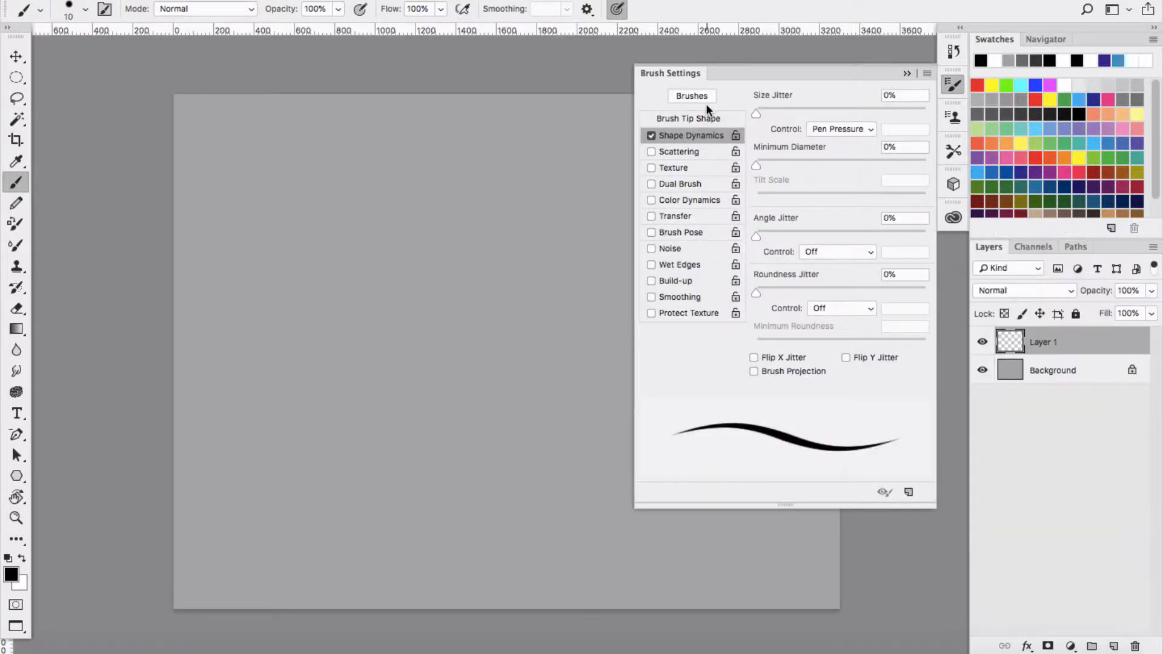
click(953, 84)
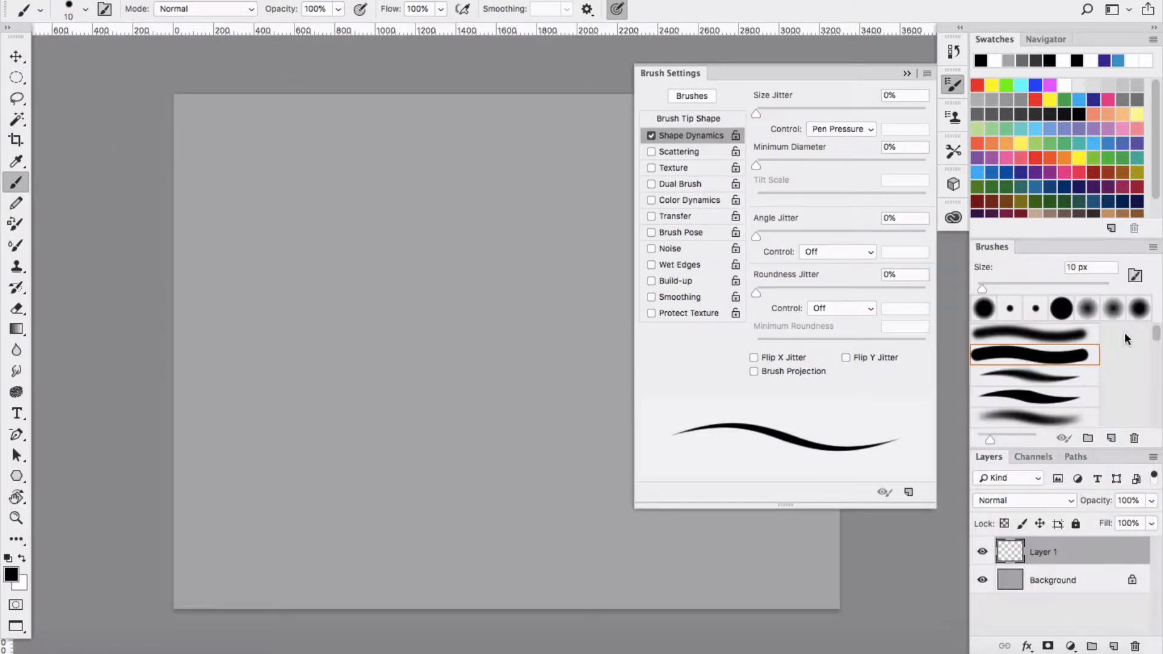
scroll(down, 3)
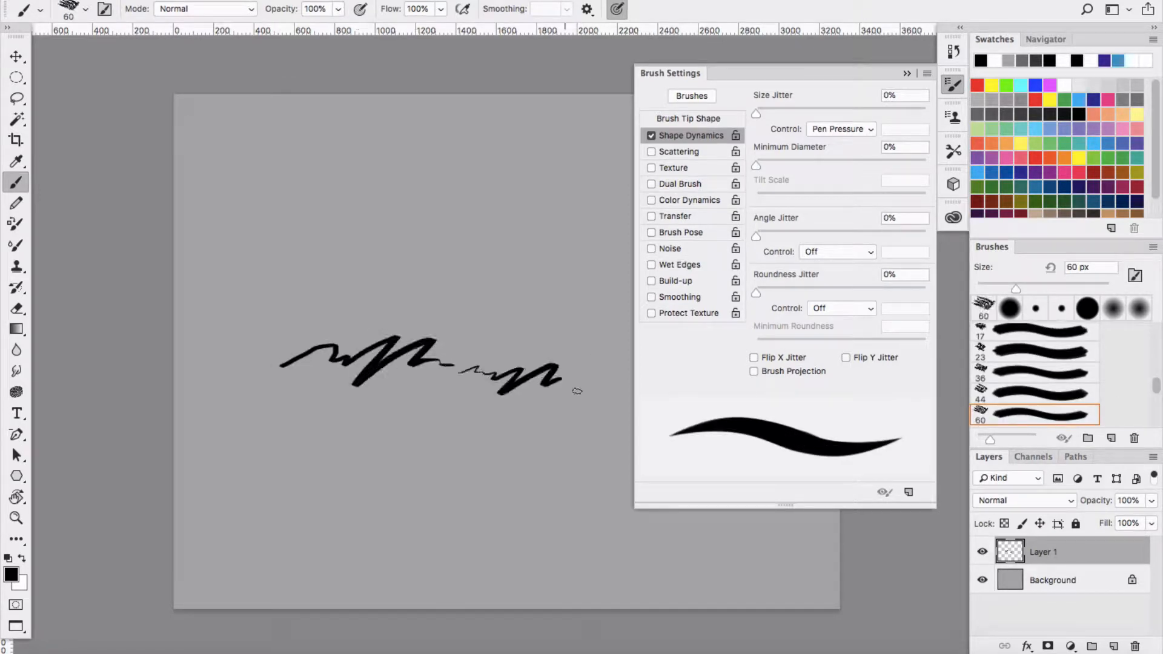
click(85, 9)
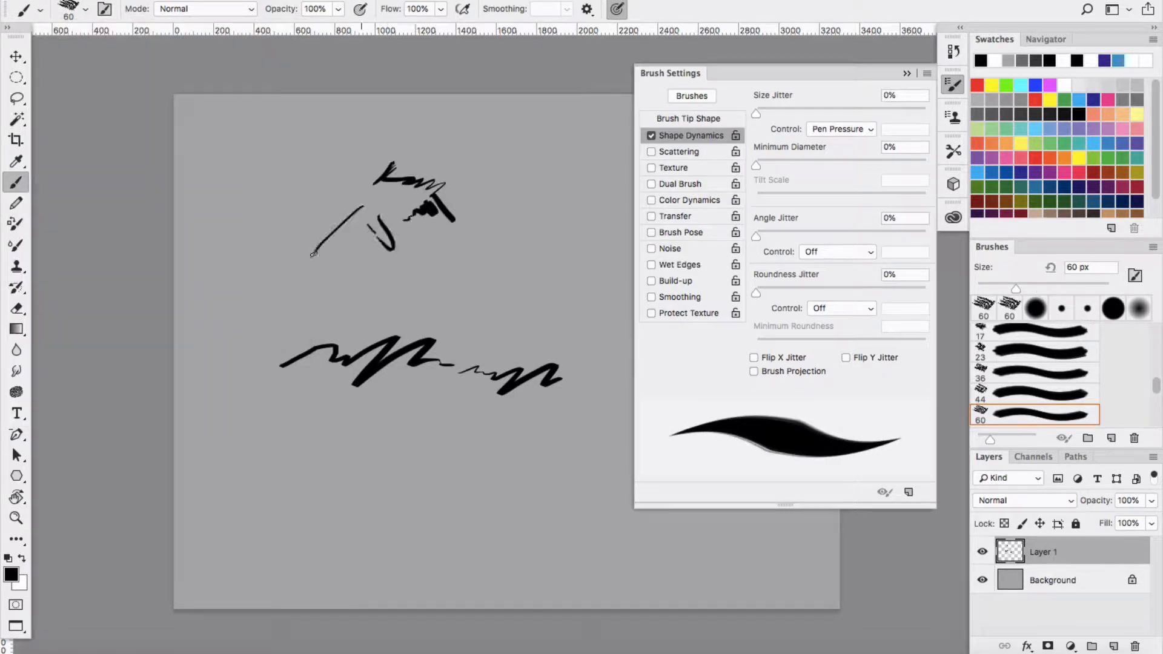
click(39, 8)
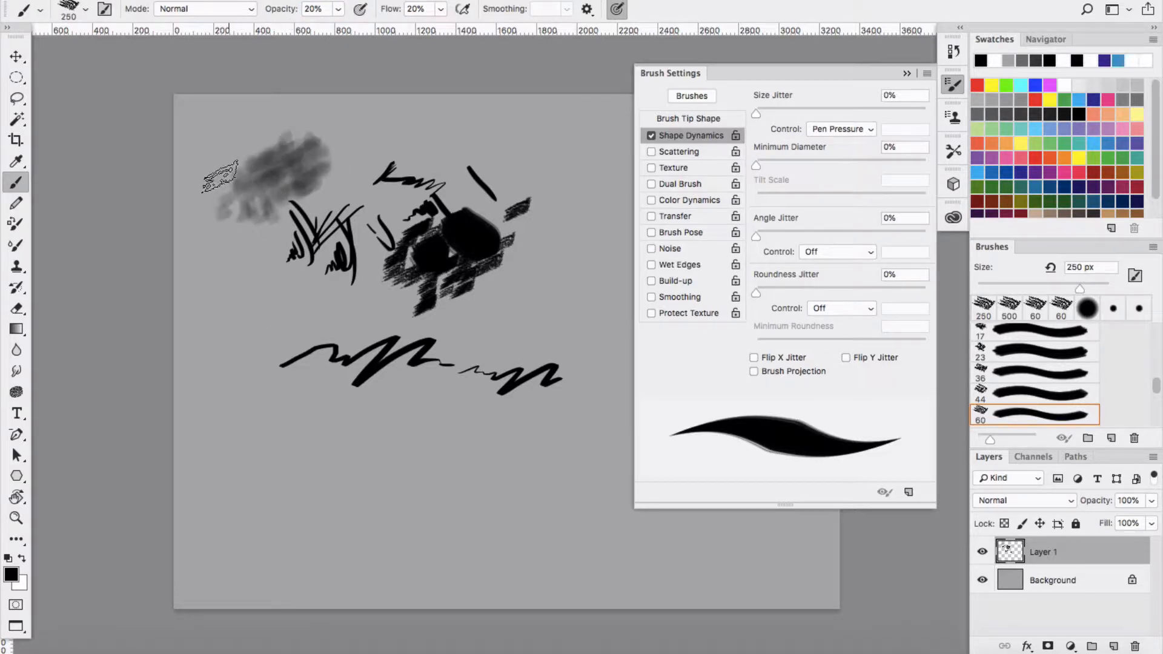
- Choose the 90 px chalk brush and raise its Size Jitter with extra shape dynamics enabled
click(84, 9)
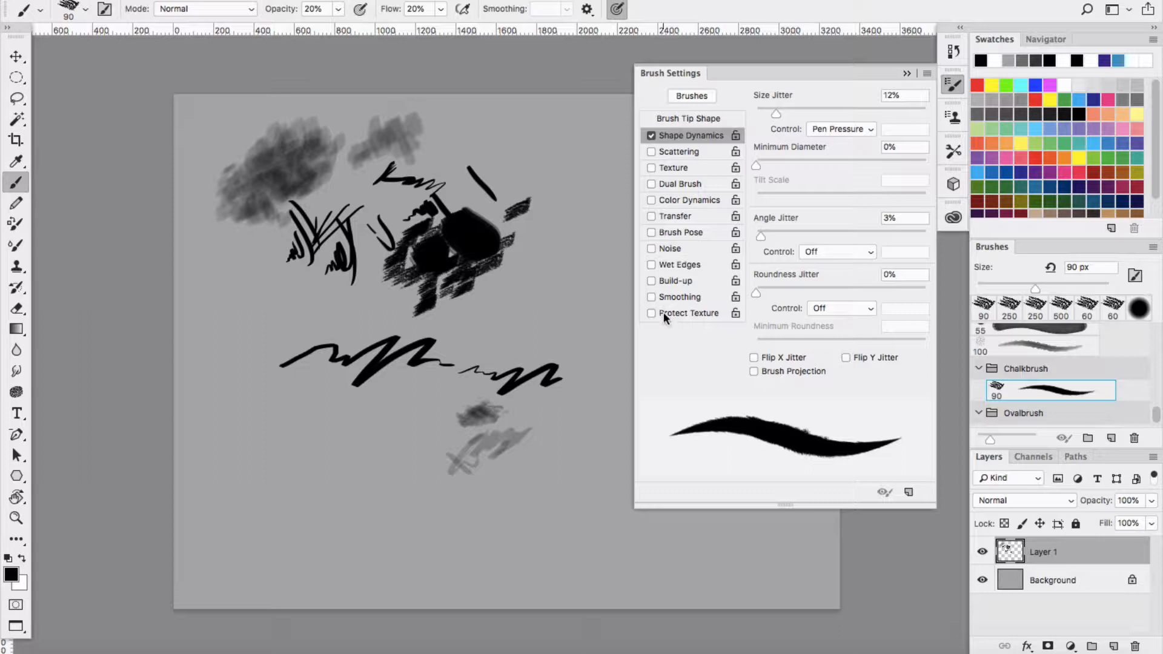
drag(775, 114, 815, 114)
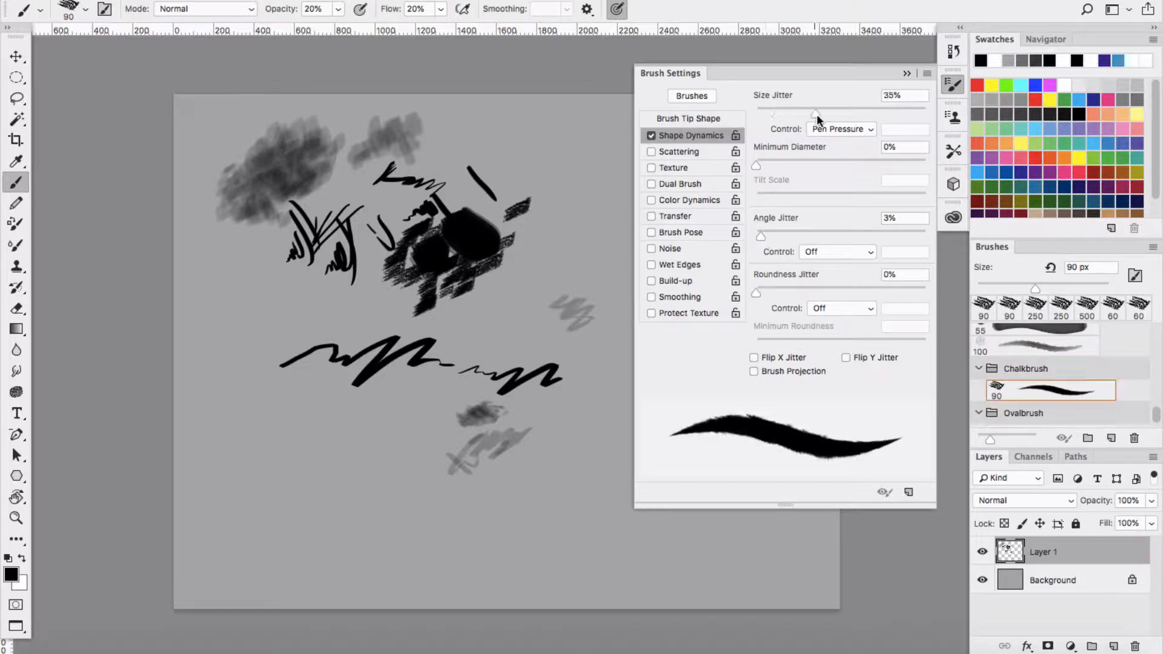
click(678, 152)
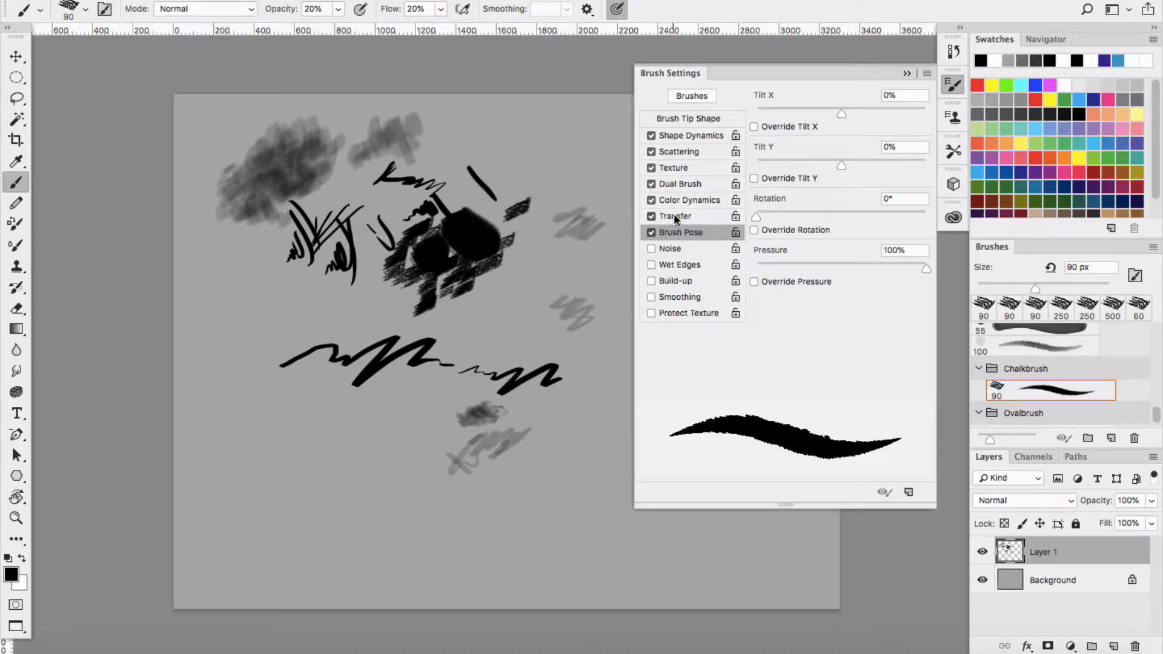
click(691, 135)
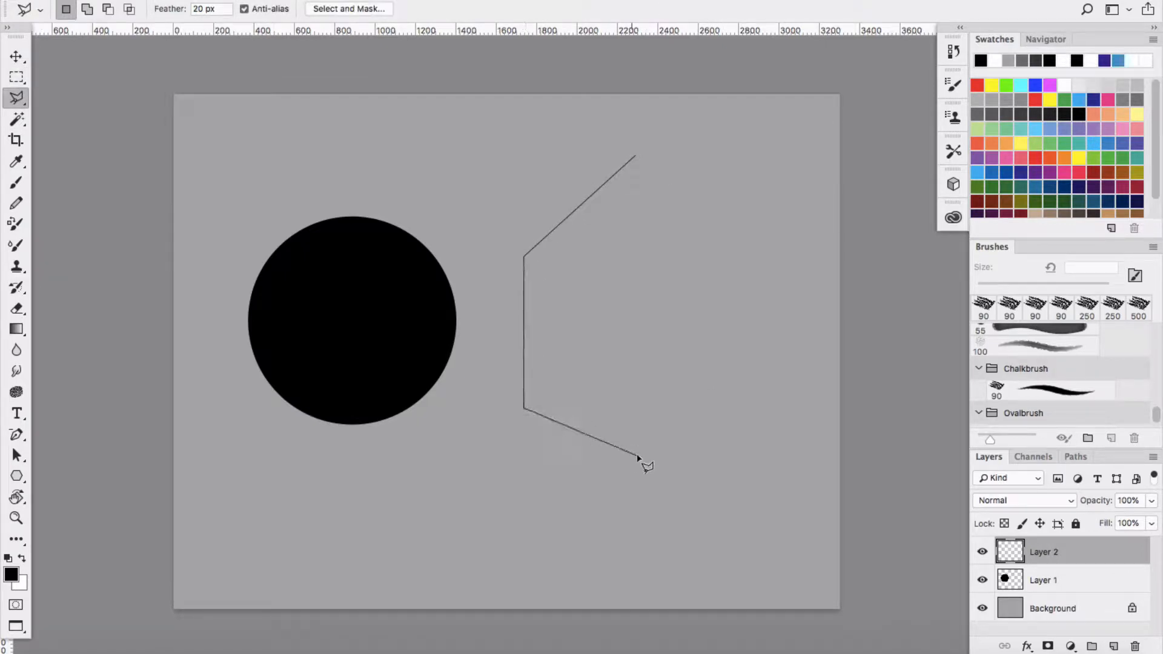
- Set the Polygonal Lasso feather to 0, fill the cube outline black on Layer 2 and add Layer 3
click(633, 157)
text(0)
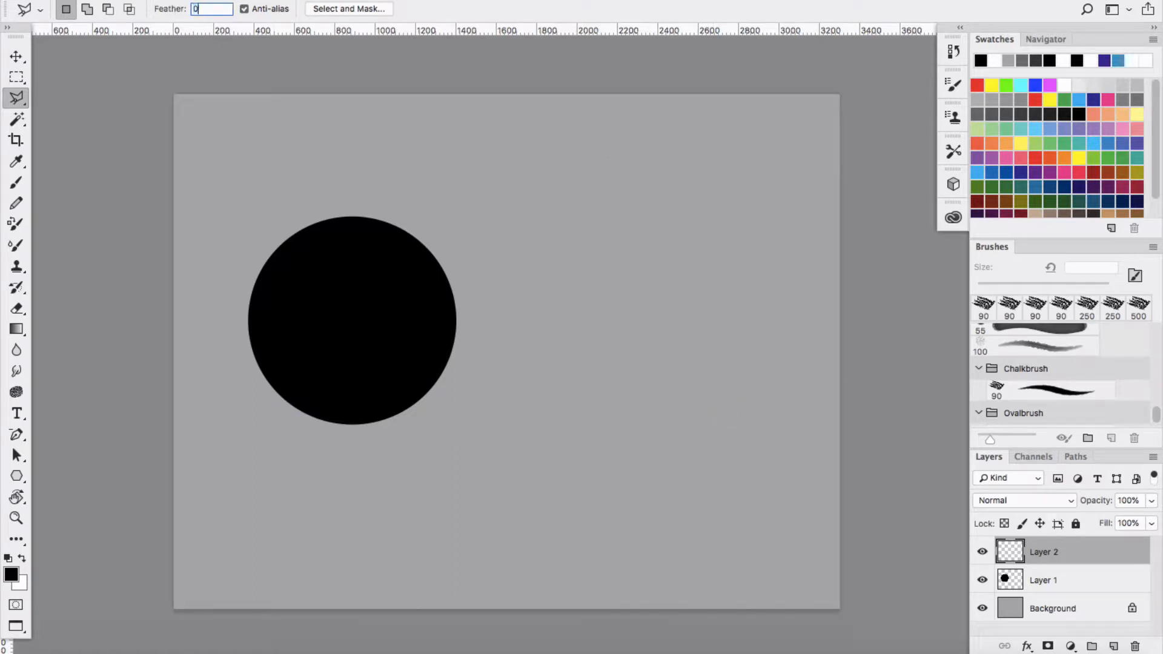
click(621, 488)
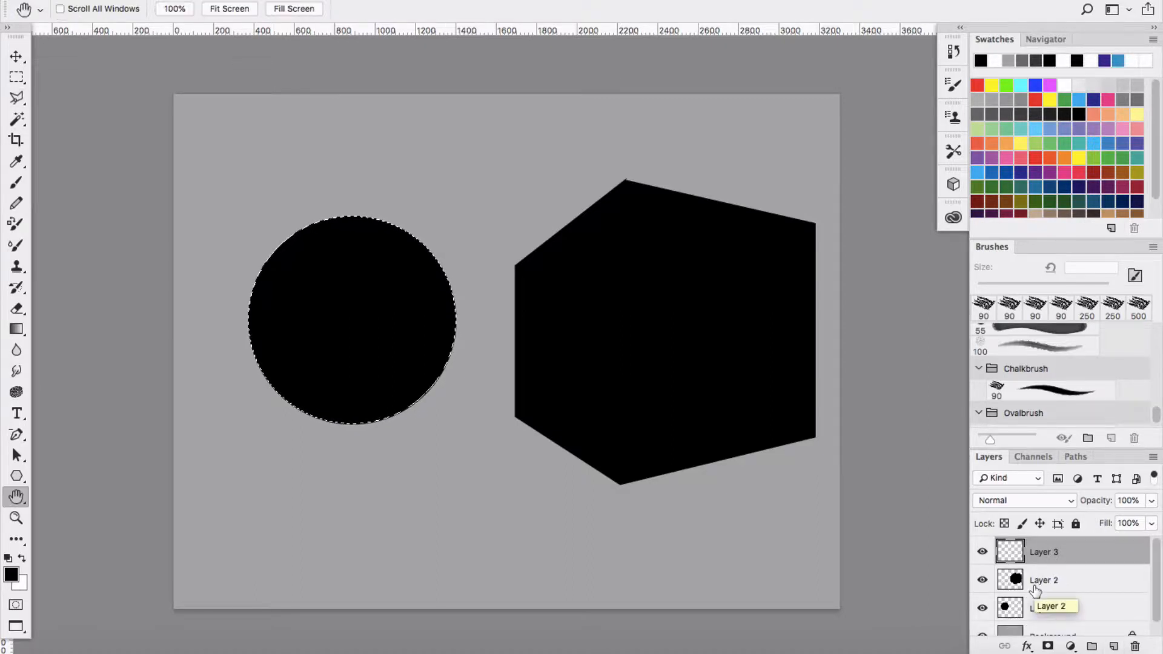
click(15, 182)
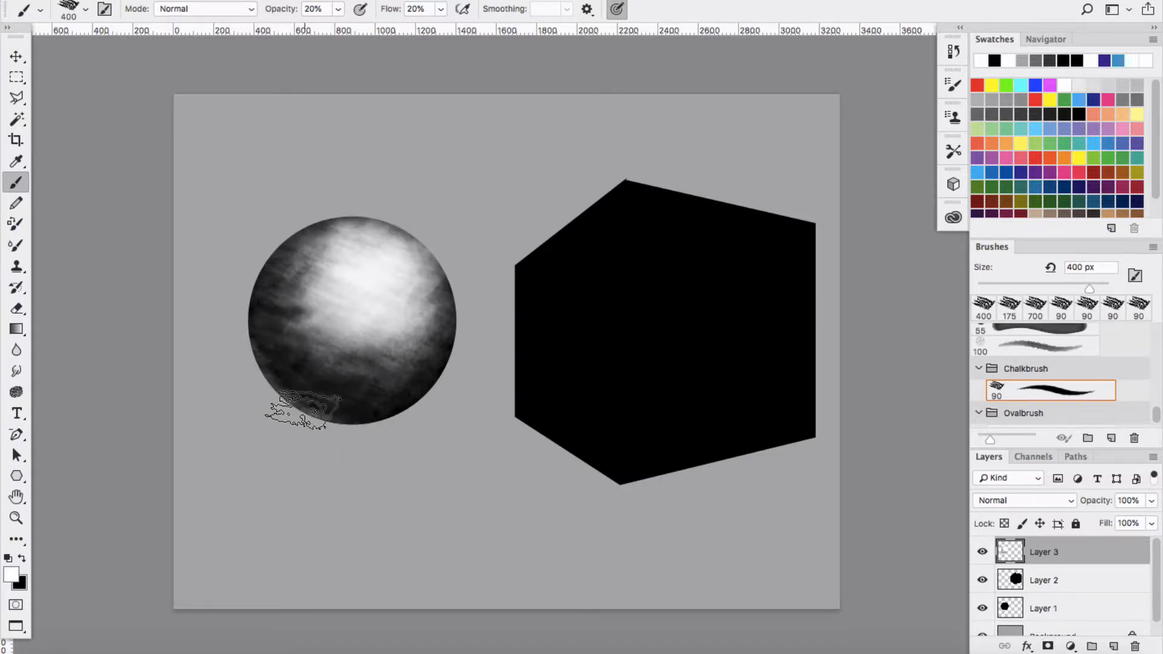
- Paint white chalk shading on the sphere's lower edge and a bright upper highlight
drag(296, 408, 400, 311)
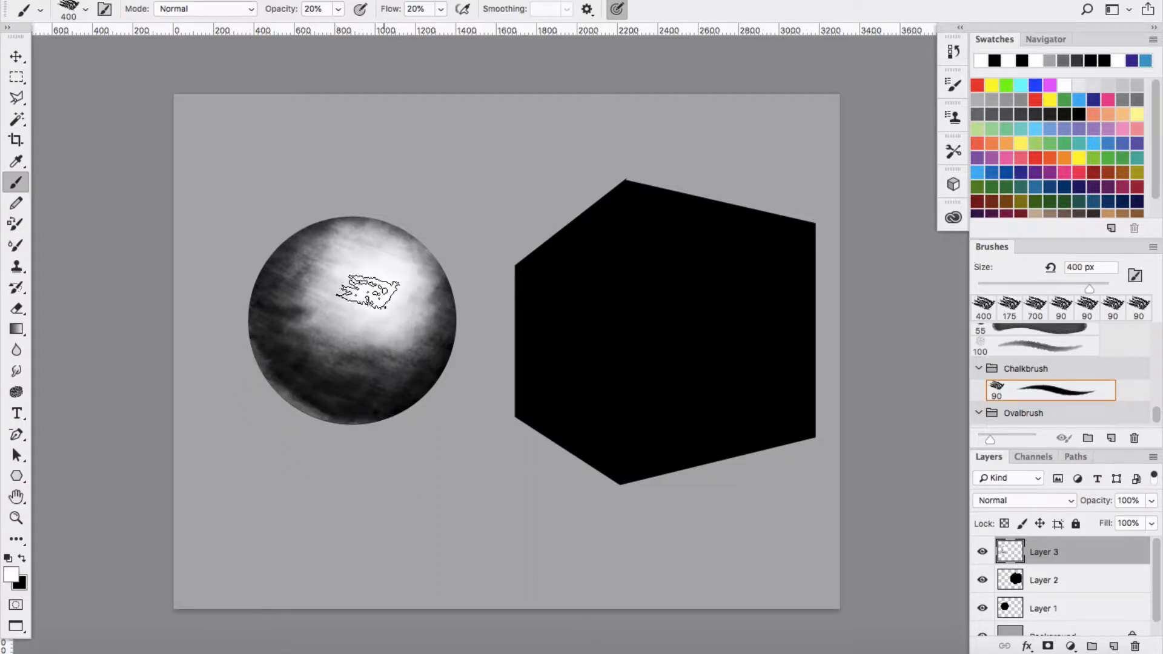
drag(363, 290, 364, 422)
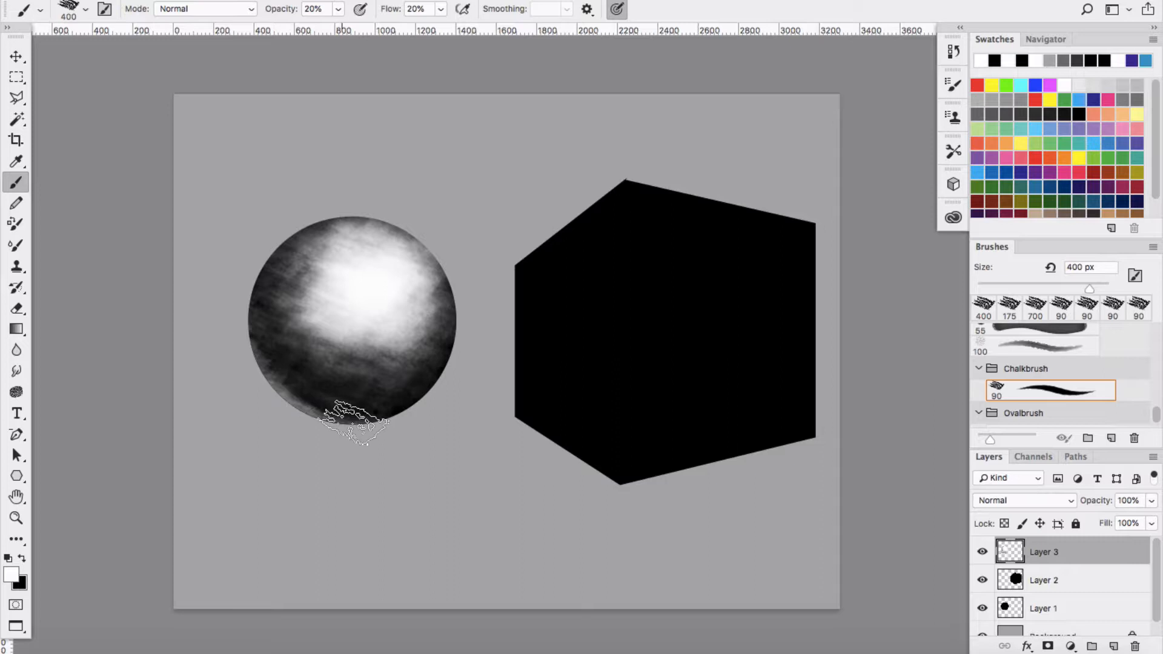
mouse_move(15, 267)
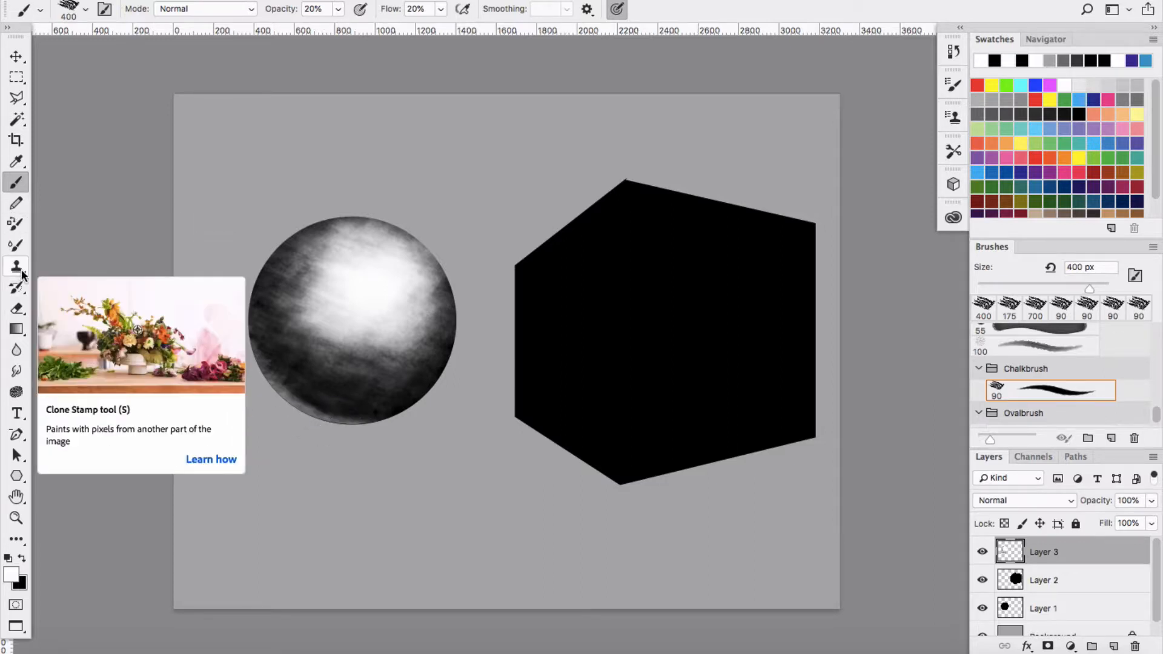
click(16, 370)
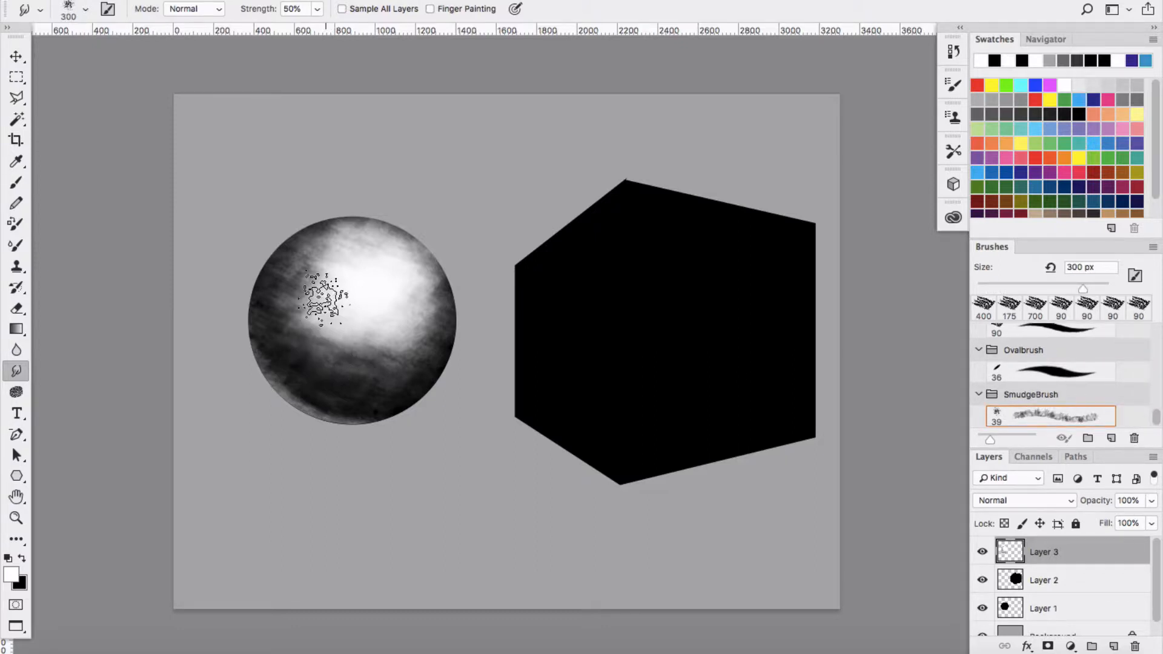
- Smudge the highlight and blend the sphere's lower-left and right-edge shading, then return to the chalk brush
drag(326, 297, 297, 401)
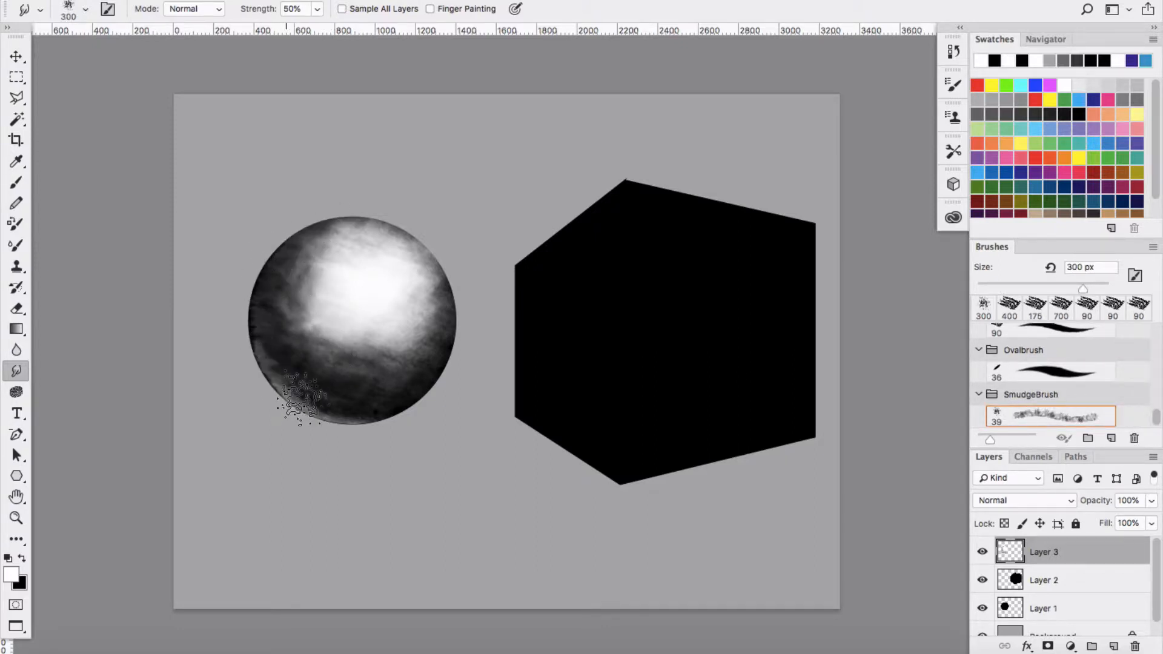
drag(297, 404, 437, 326)
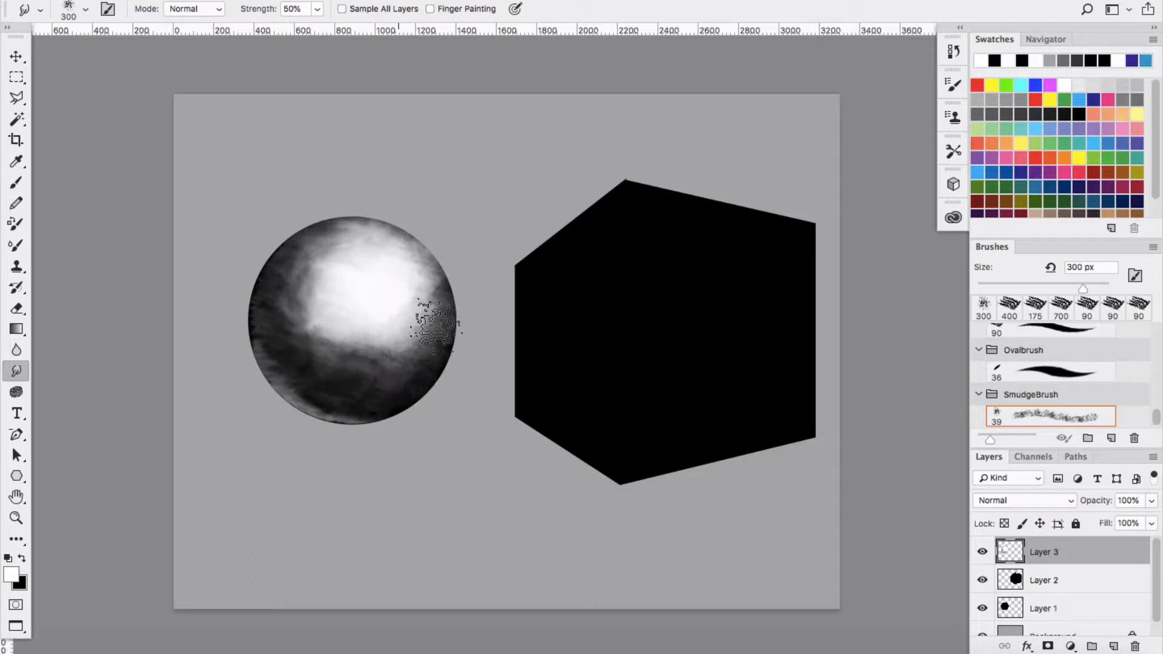
drag(437, 326, 359, 392)
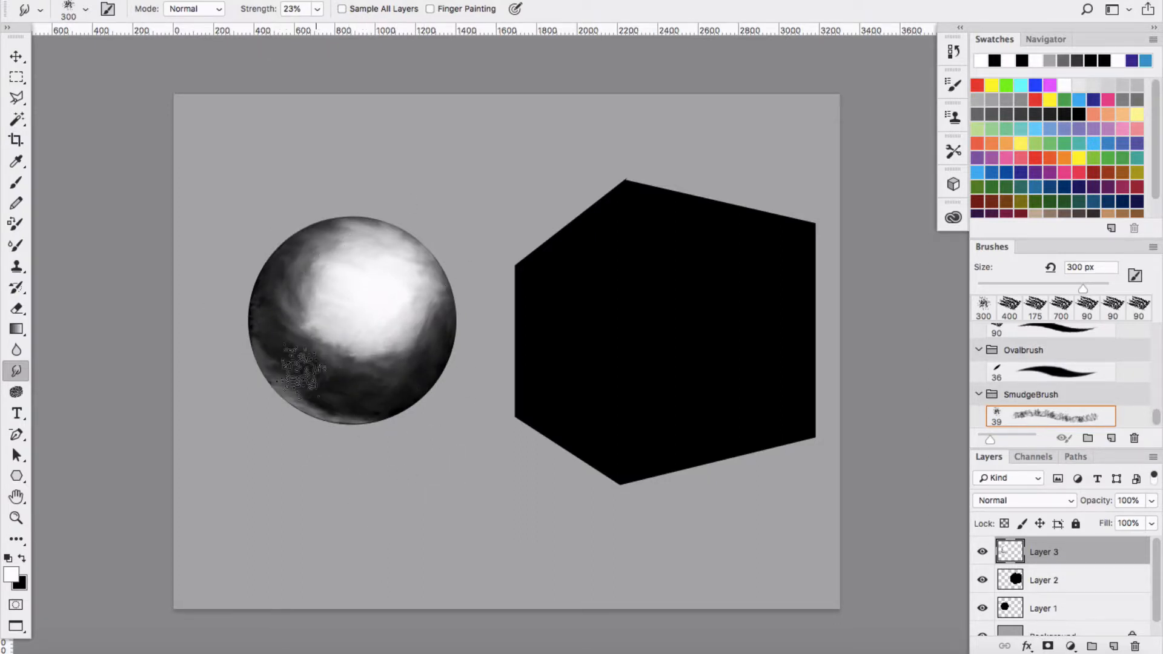
click(1050, 335)
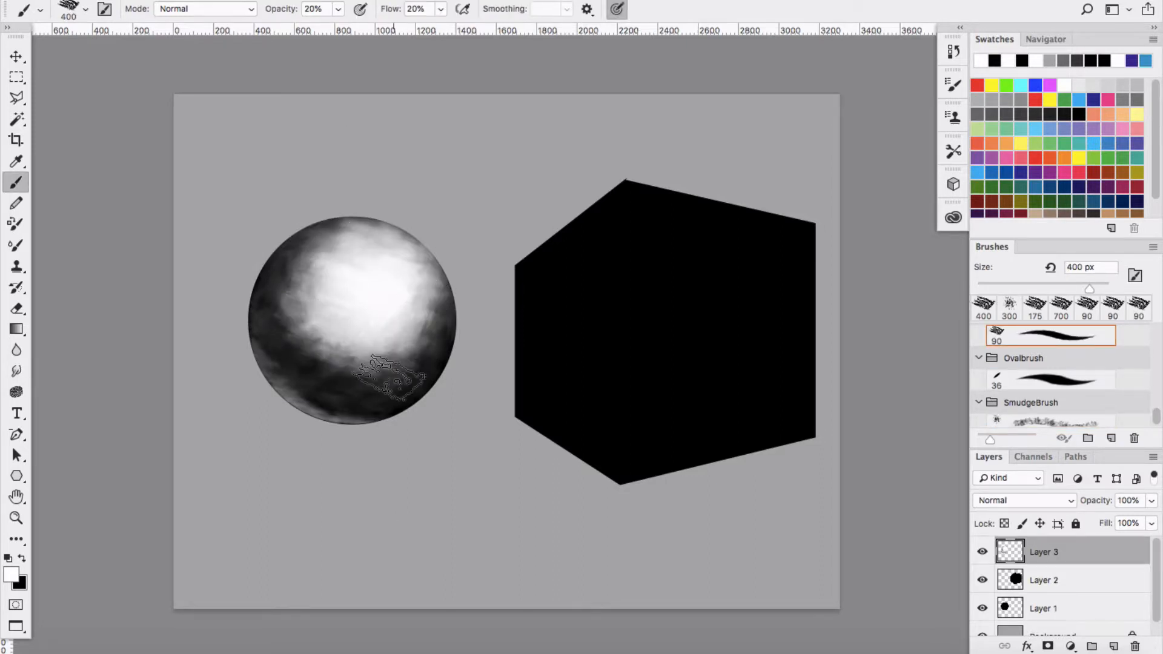
- Deepen the sphere's lower-right shading, then lasso the cube's right face and texture it on Layer 4
drag(385, 370, 270, 275)
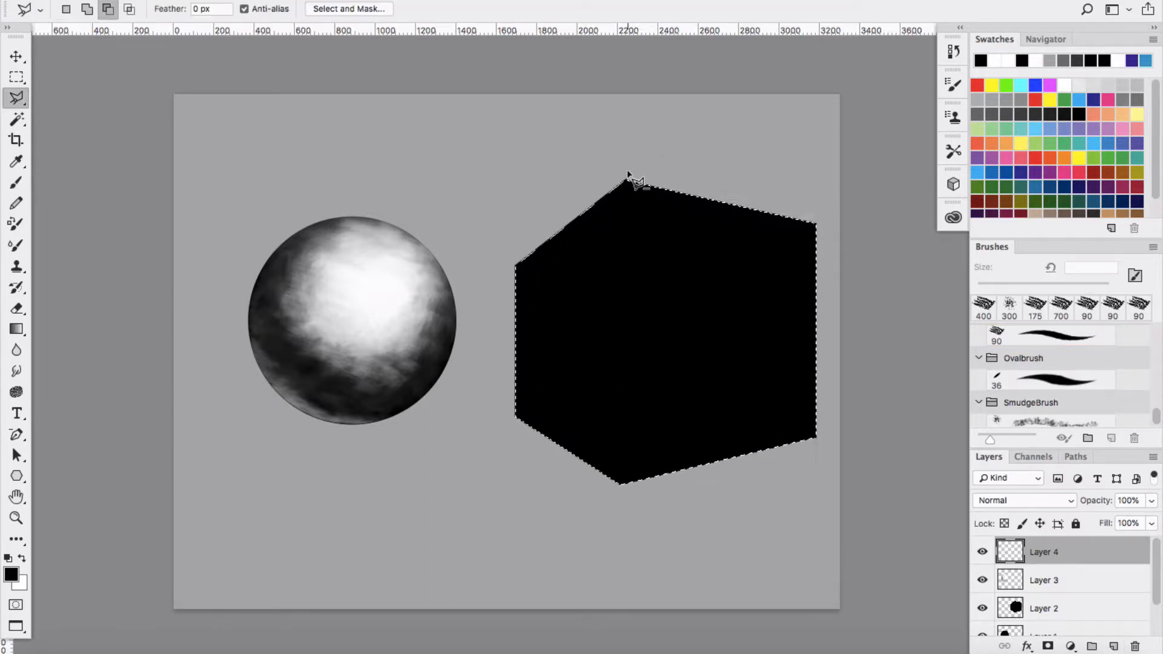
drag(625, 181, 624, 436)
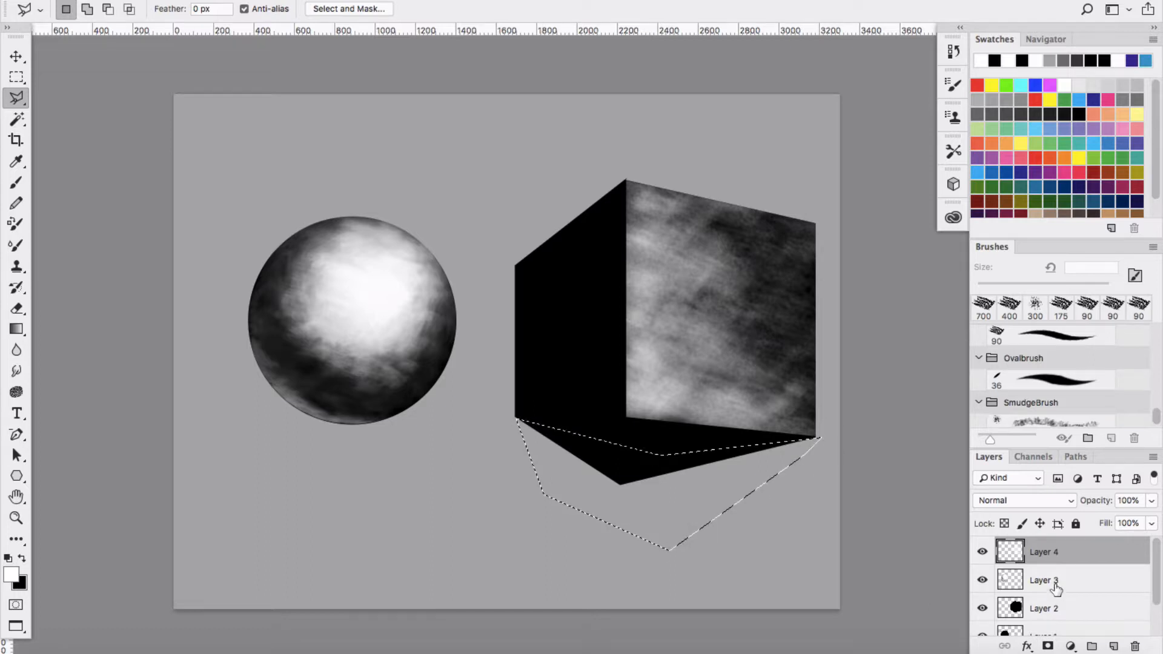
click(1043, 606)
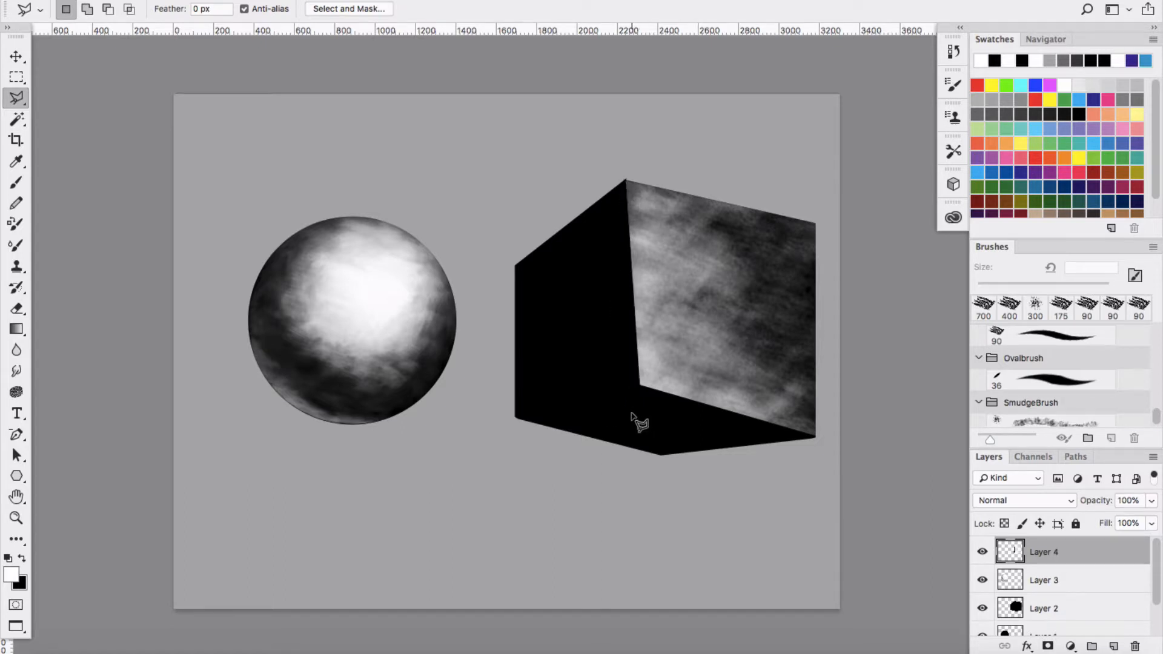
- Move the black cube Layer 2 above Layer 3 and outline the cube's bottom face
click(982, 580)
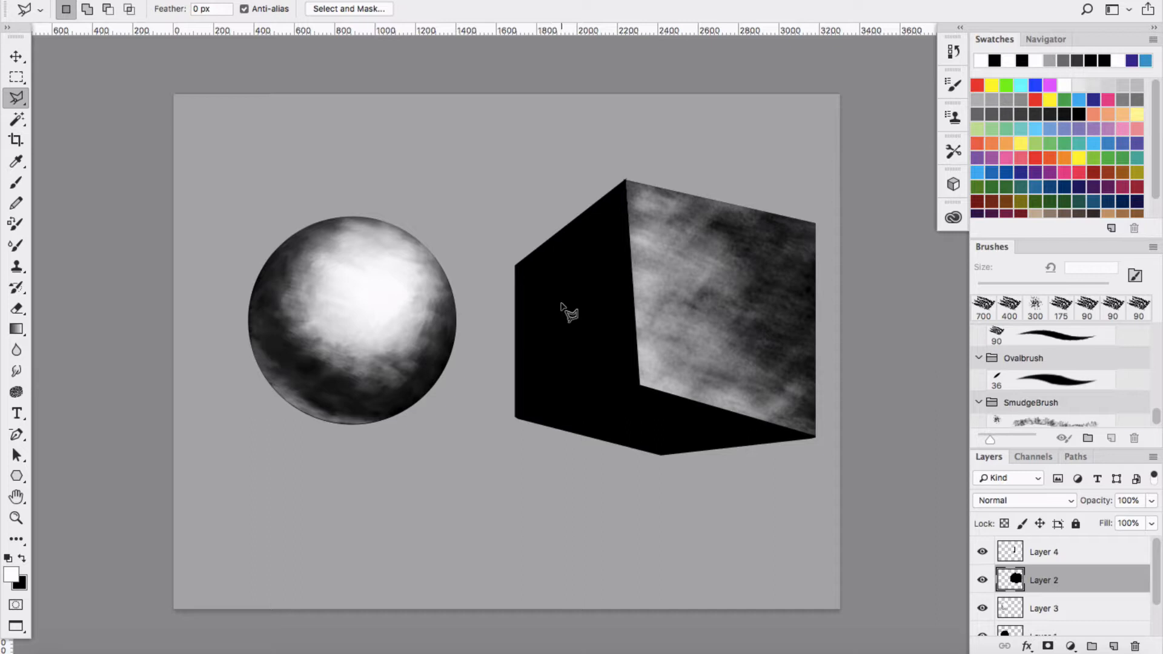
drag(566, 311, 682, 471)
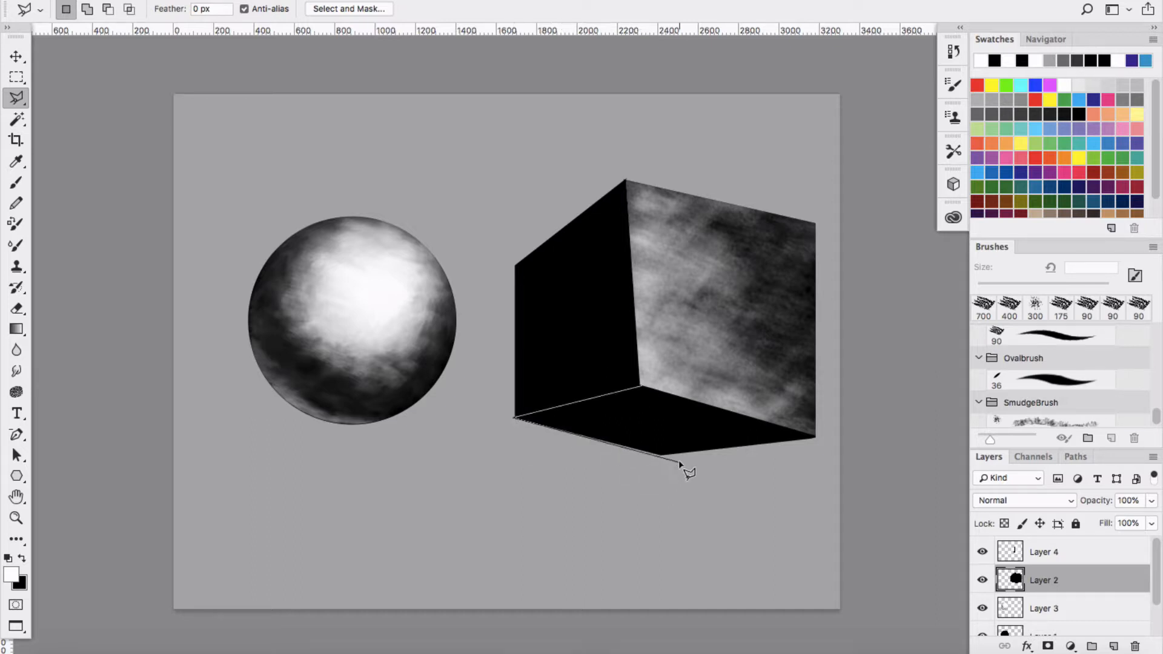